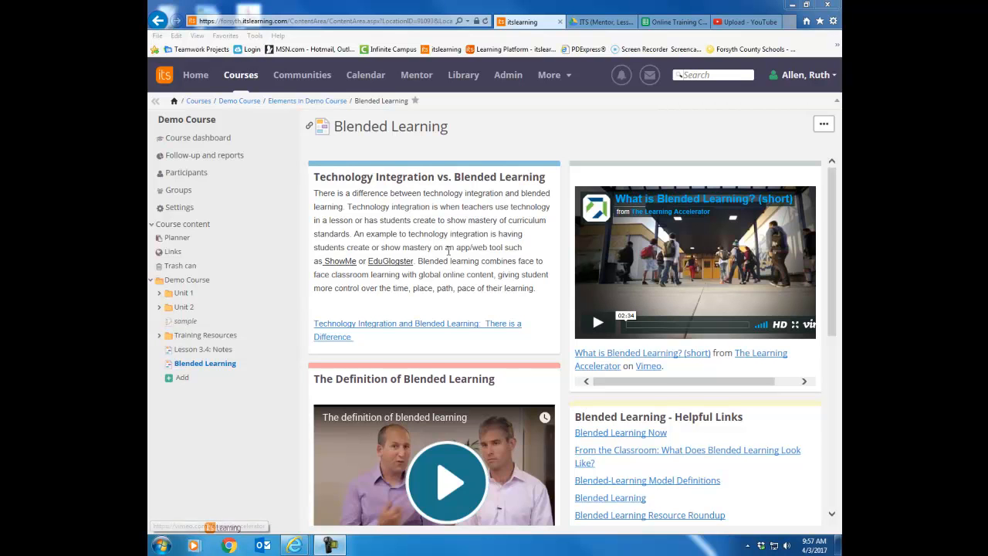
pyautogui.moveTo(718, 234)
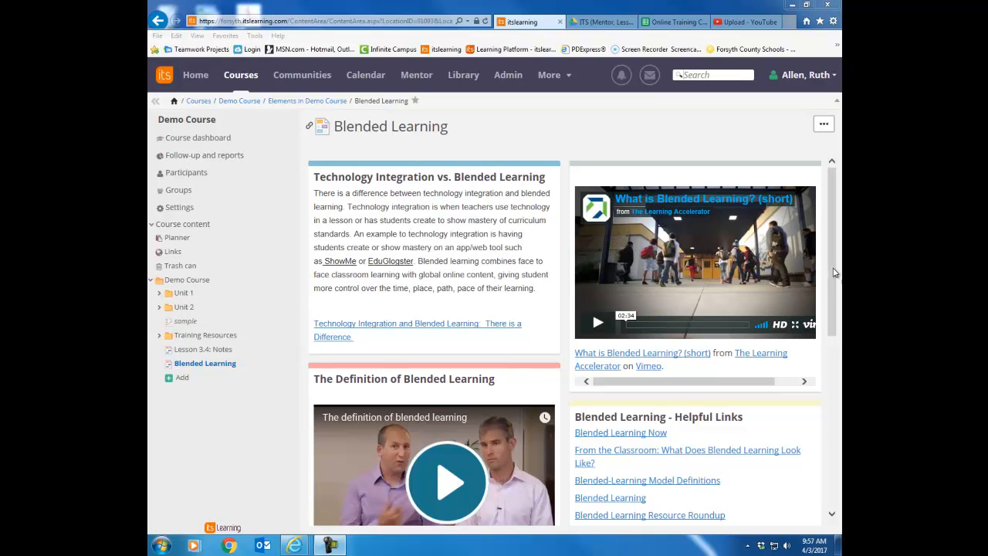
# Add a new Page element to the Demo Course folder and title it 'Lesson 1.5'
pyautogui.scroll(-3)
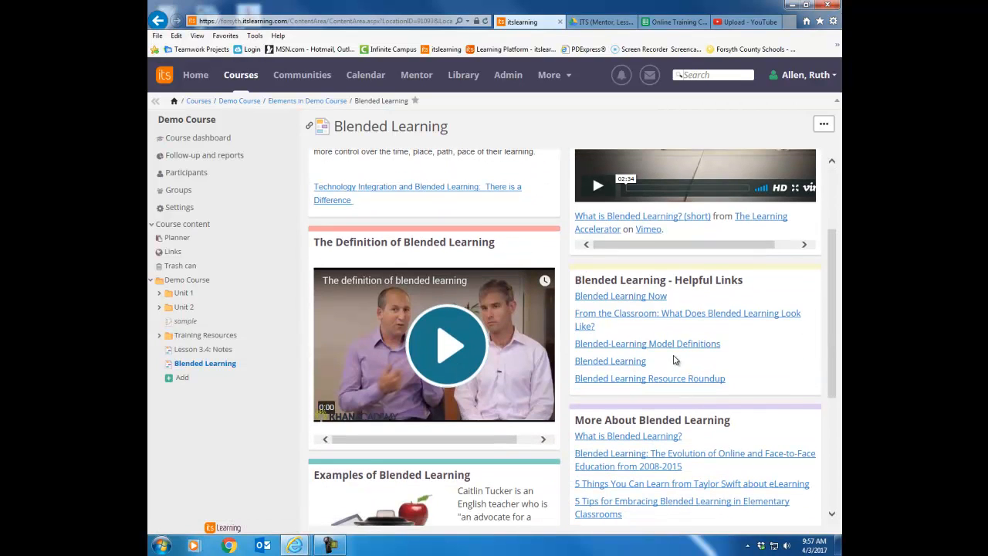
pyautogui.moveTo(837, 328)
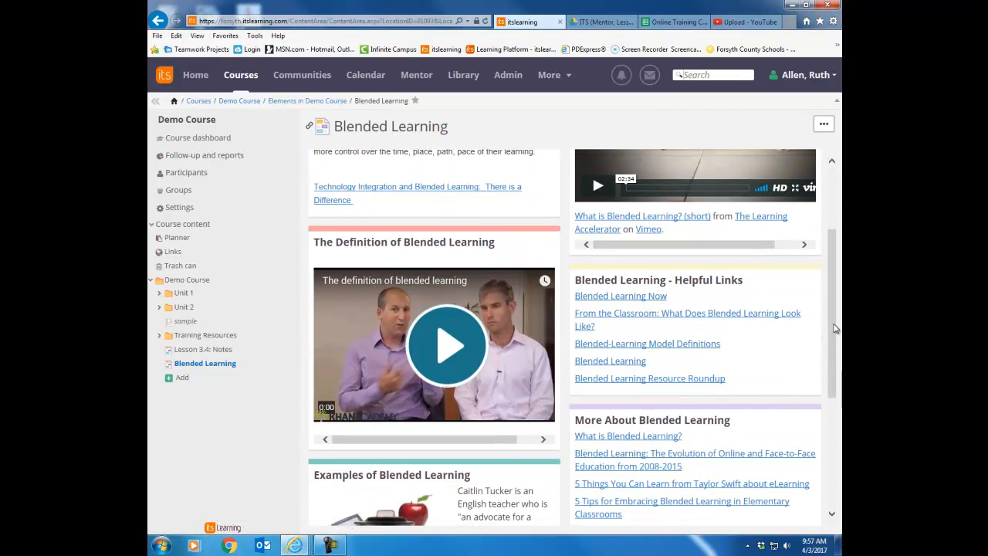
pyautogui.scroll(3)
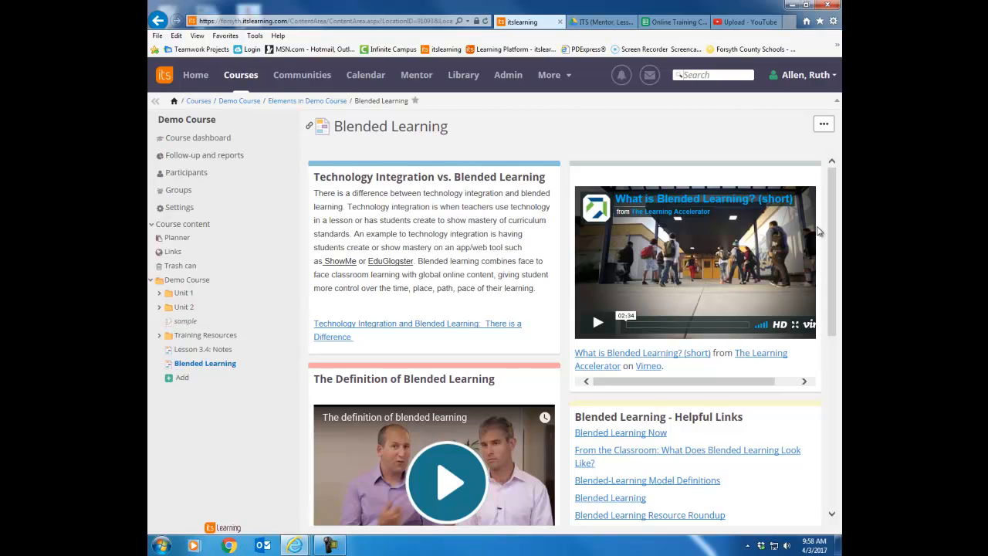
pyautogui.moveTo(247, 378)
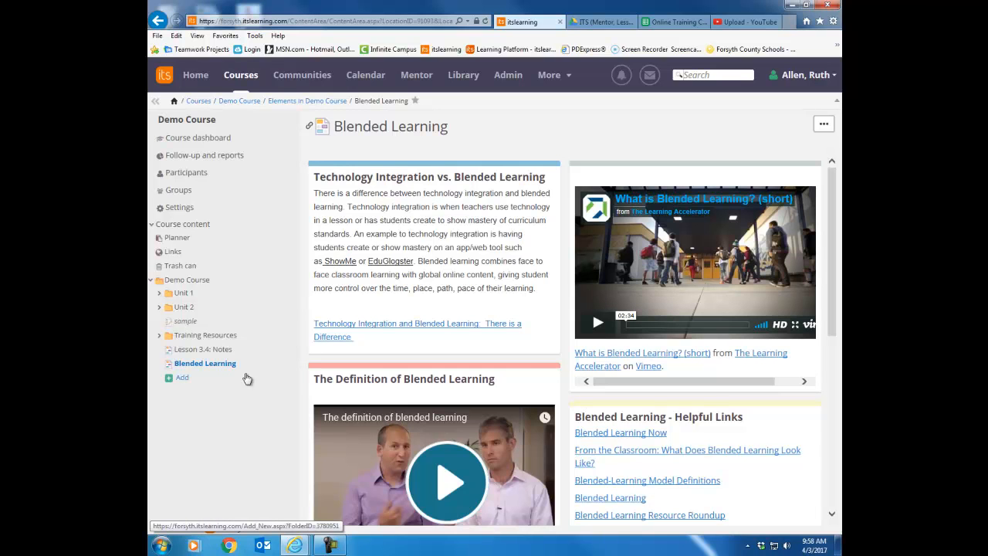
pyautogui.moveTo(182, 377)
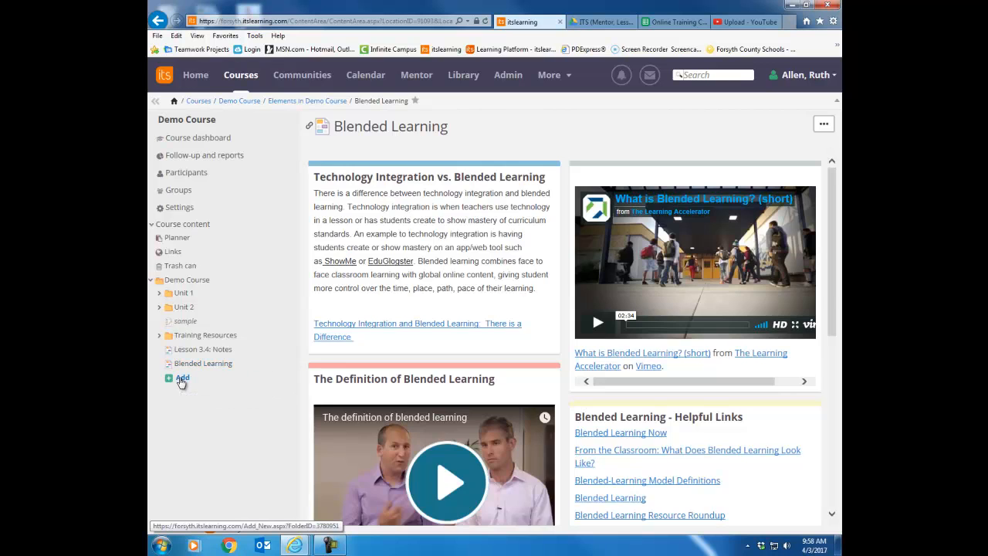
pyautogui.click(182, 377)
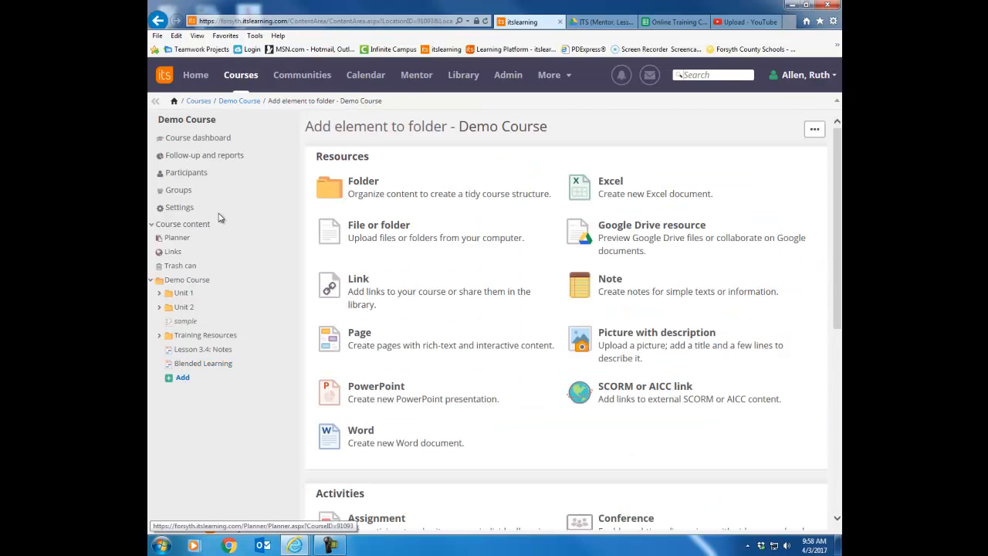
pyautogui.moveTo(378, 346)
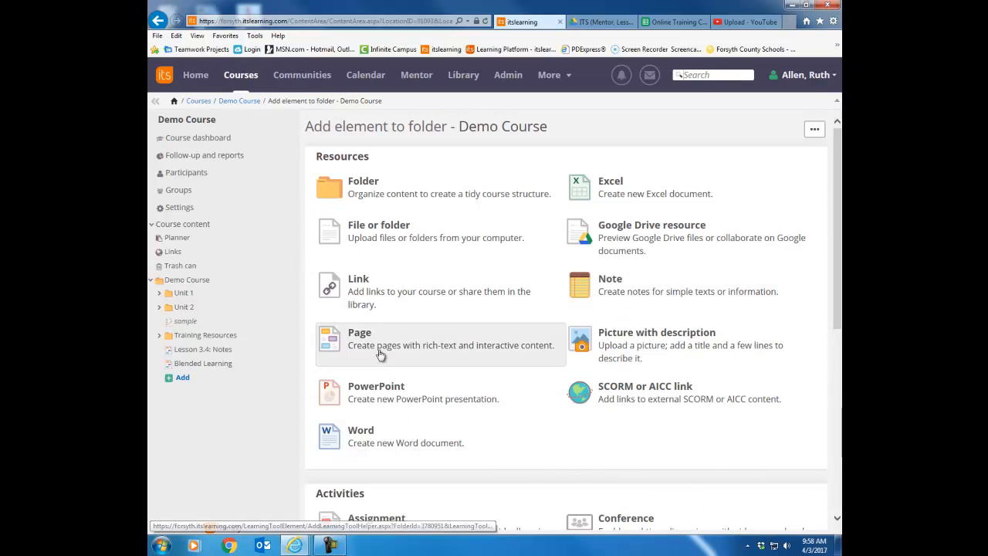
pyautogui.click(359, 338)
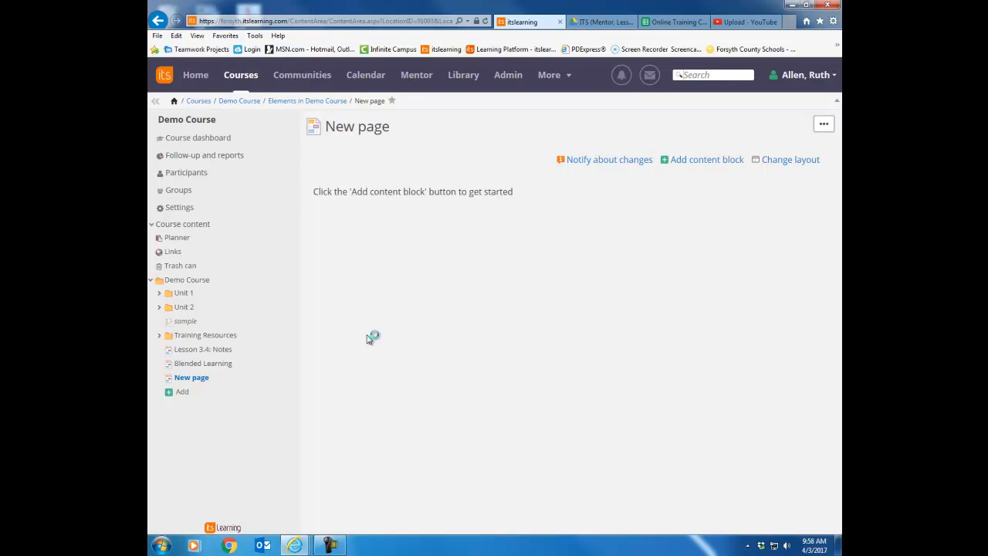
pyautogui.moveTo(414, 117)
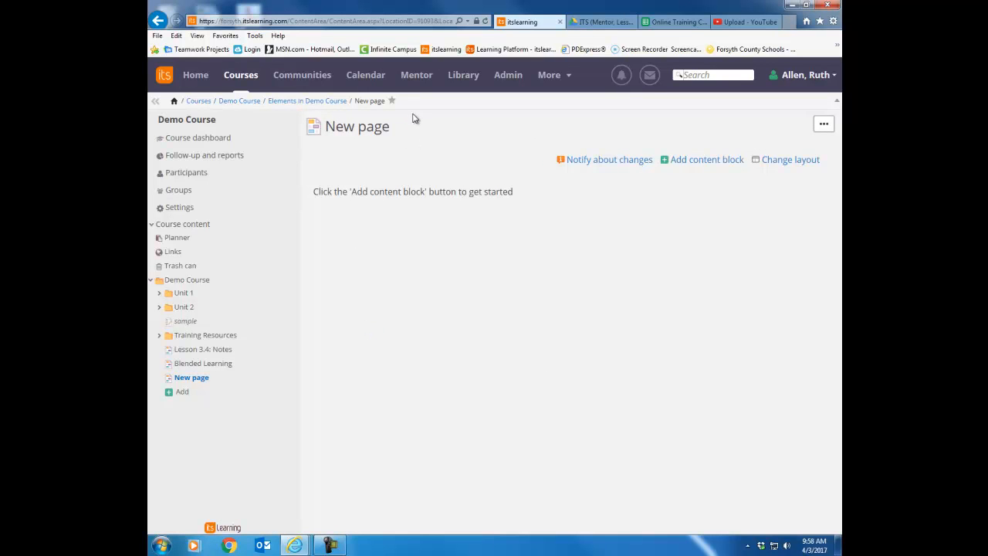
pyautogui.moveTo(389, 131)
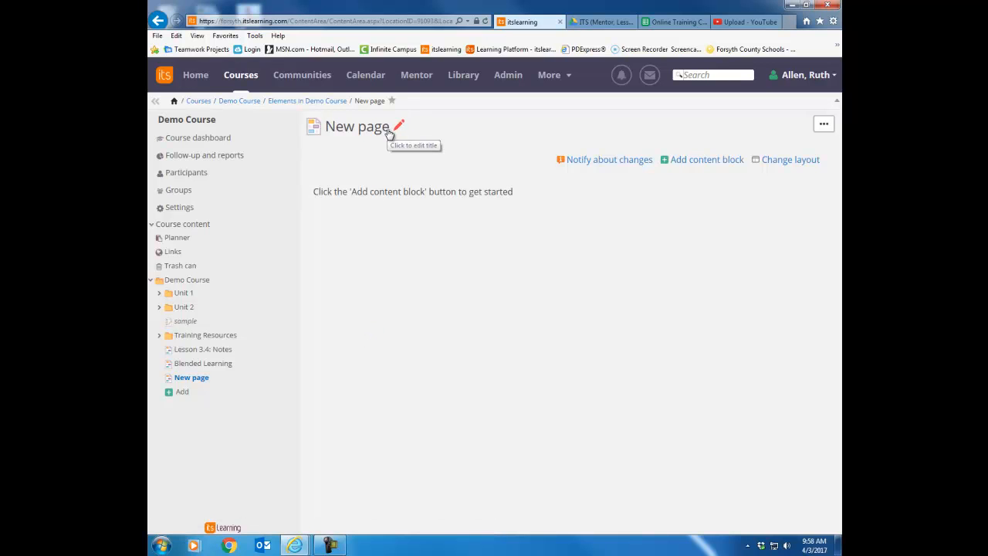
pyautogui.write('Lesson 1.')
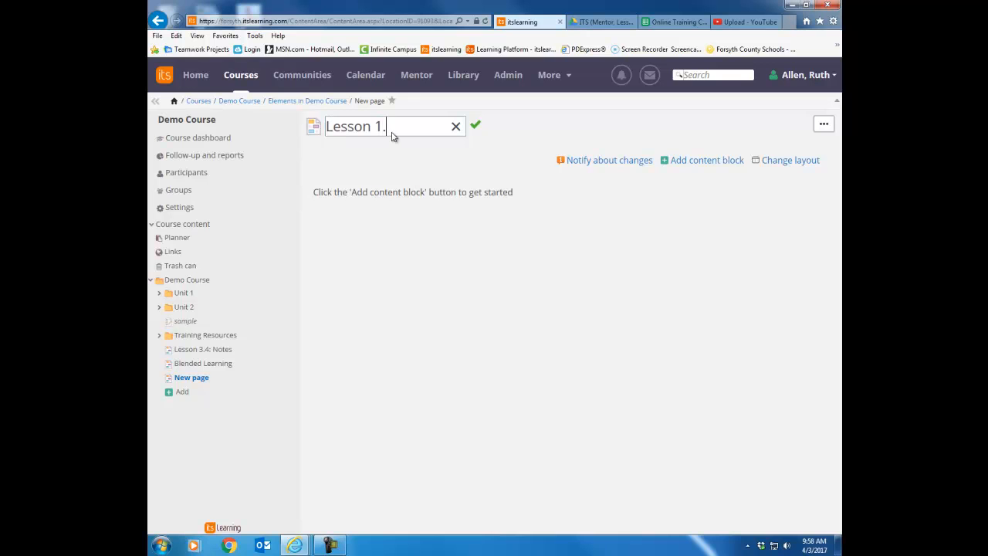
pyautogui.click(475, 123)
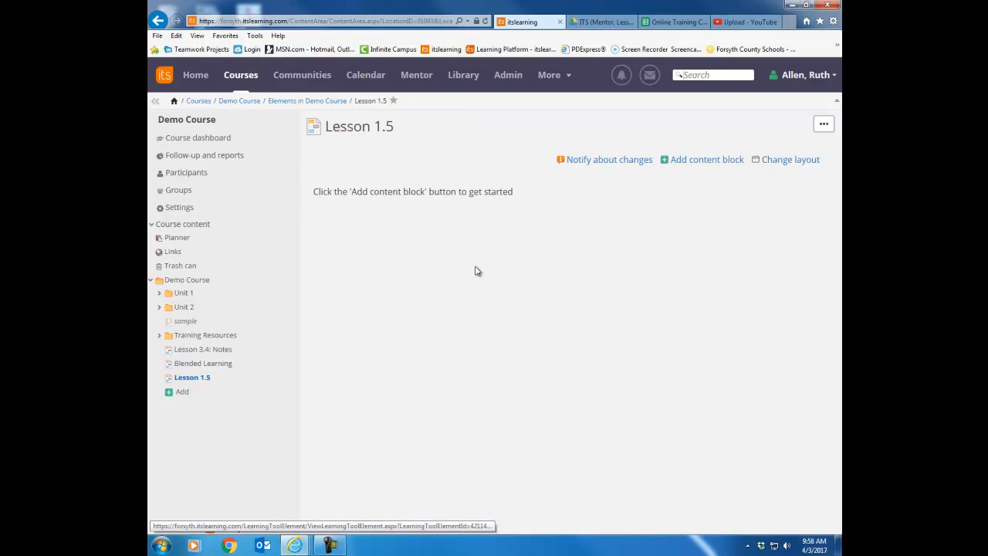
pyautogui.moveTo(702, 164)
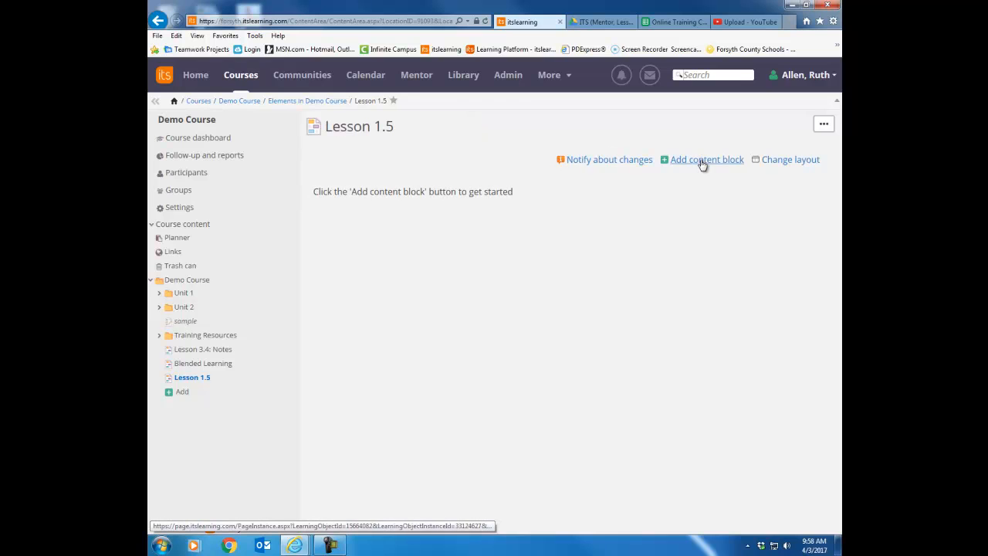
# Show the content-block chooser for the empty Lesson 1.5 page
pyautogui.click(707, 159)
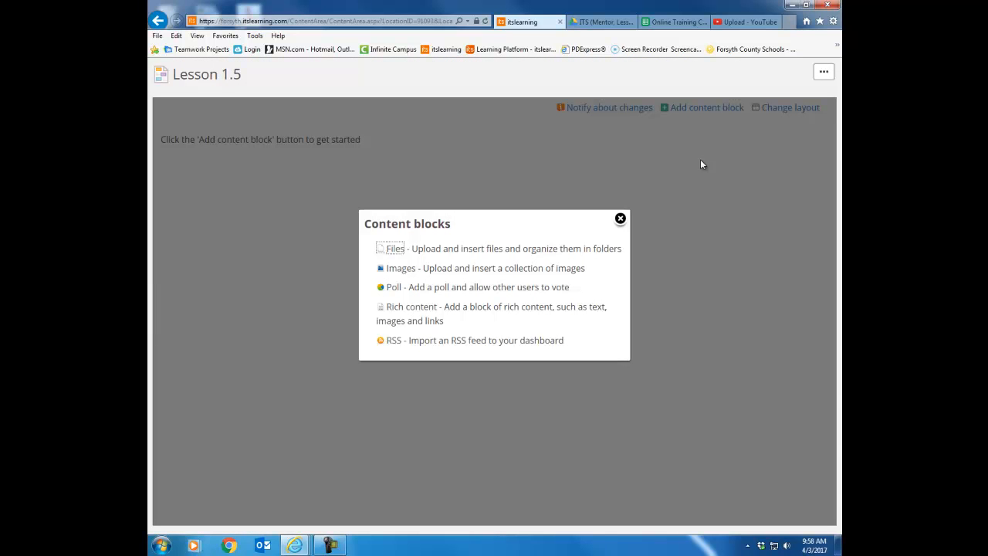
pyautogui.moveTo(445, 215)
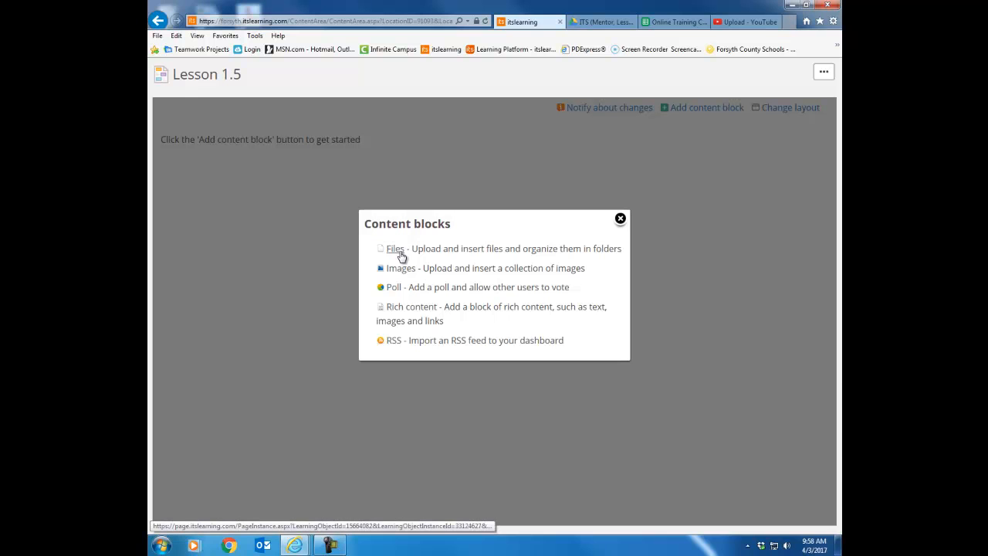
pyautogui.moveTo(409, 268)
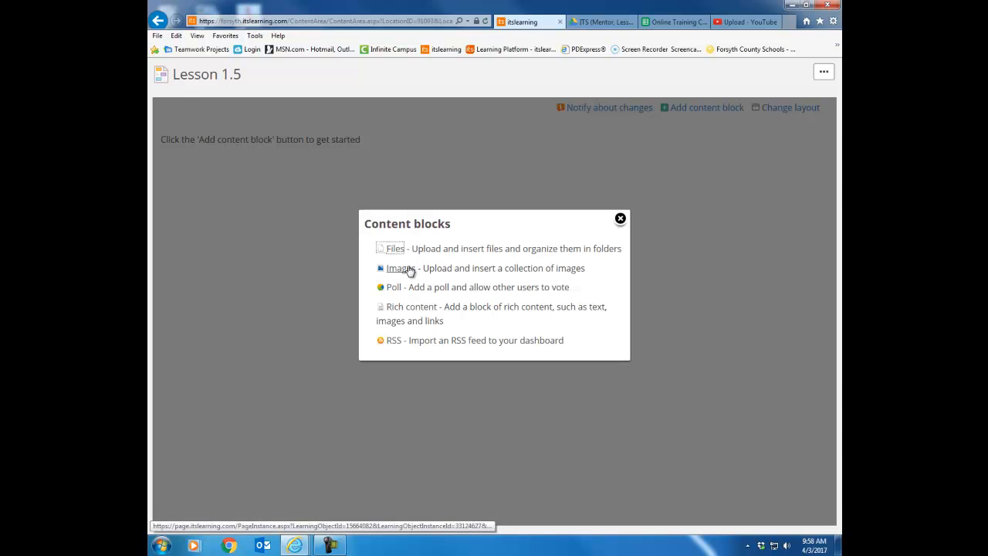
pyautogui.moveTo(398, 291)
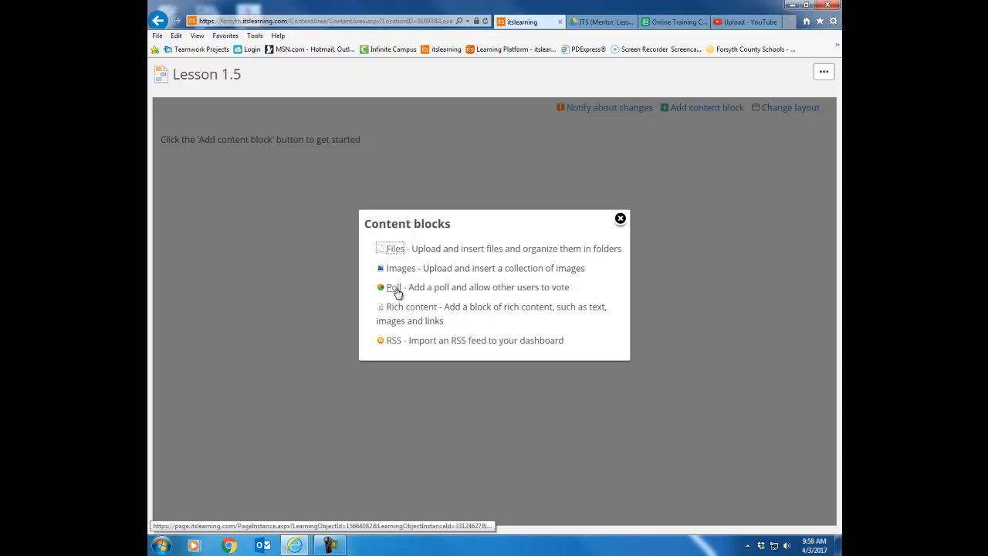
pyautogui.moveTo(420, 318)
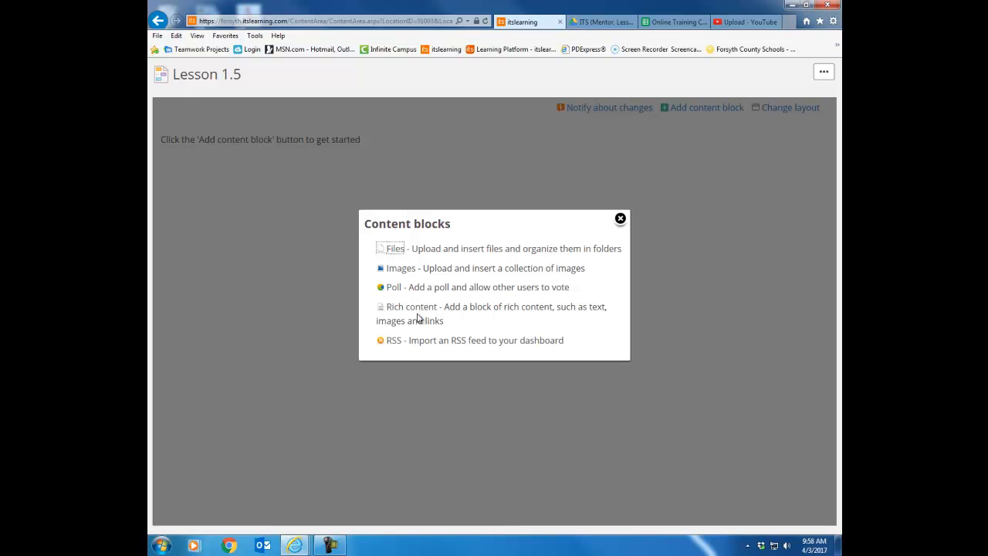
pyautogui.moveTo(411, 305)
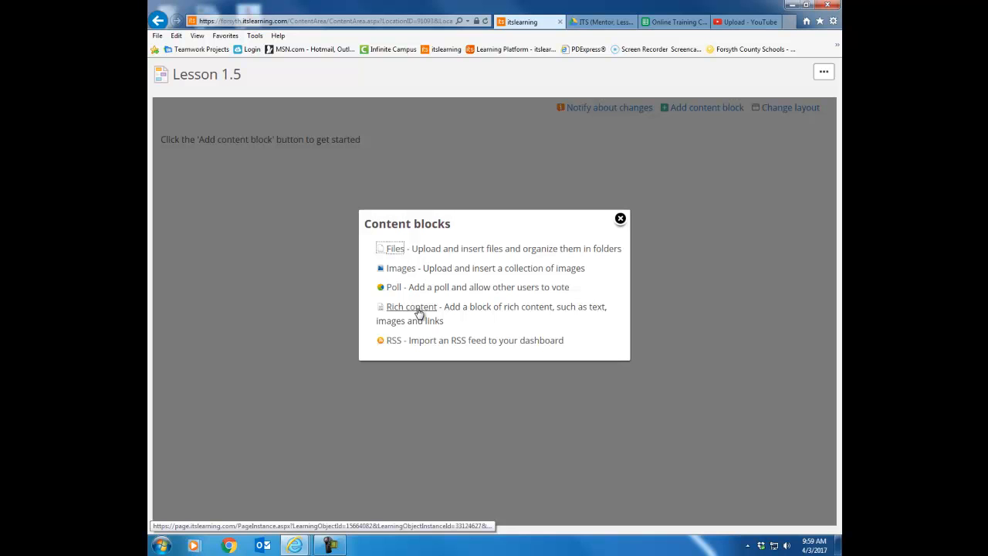
# Start a rich content block titled 'How To' with text 'Type Info' and begin an image upload
pyautogui.click(410, 306)
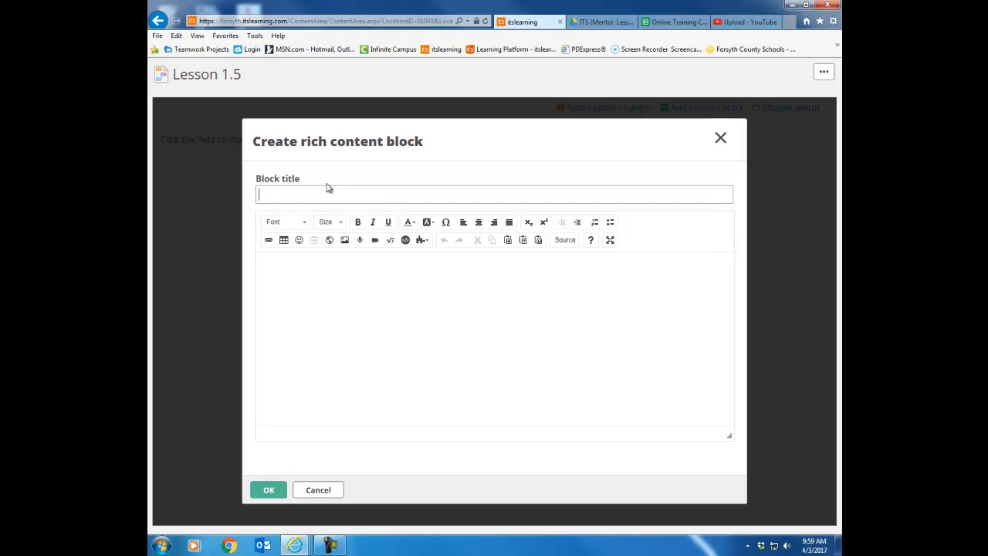
pyautogui.write('How To')
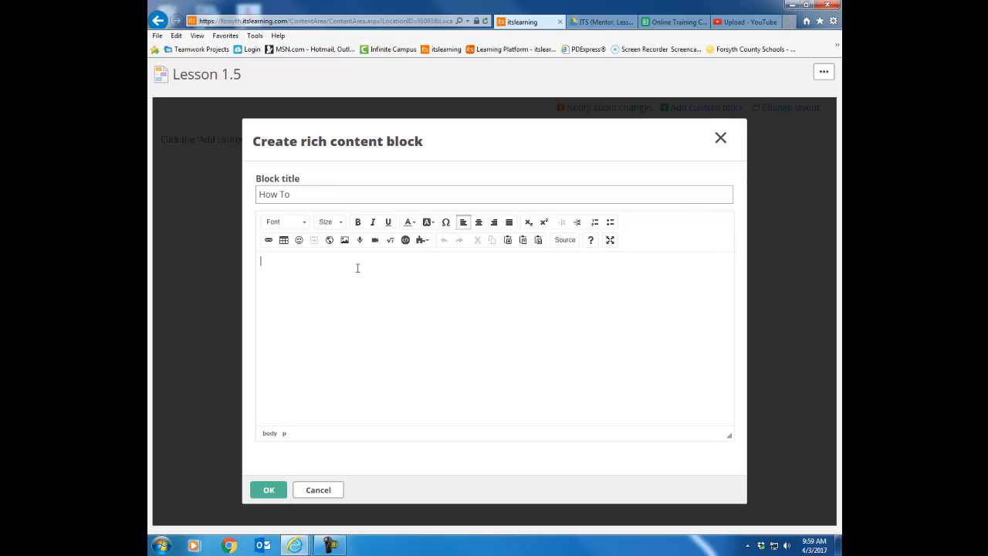
pyautogui.write('Type Info')
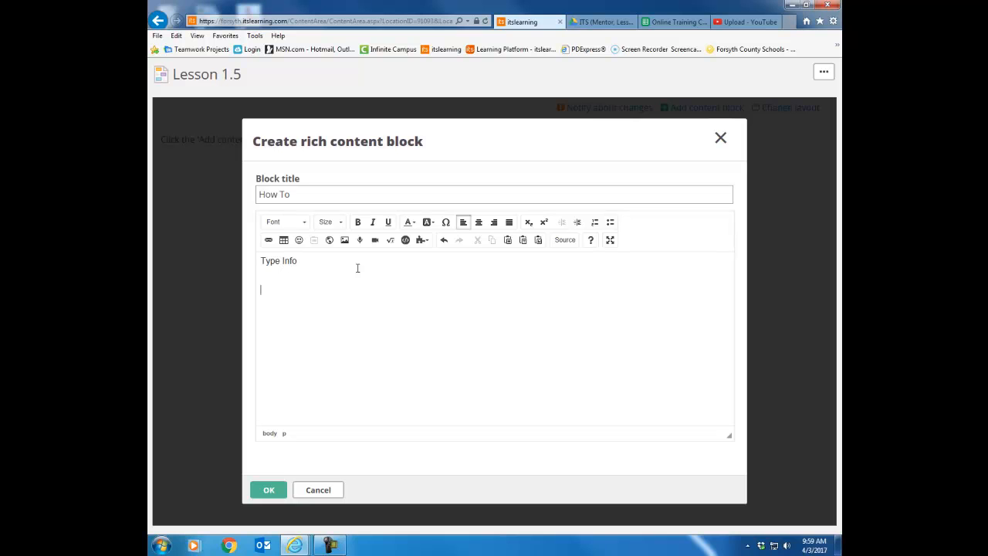
pyautogui.moveTo(346, 239)
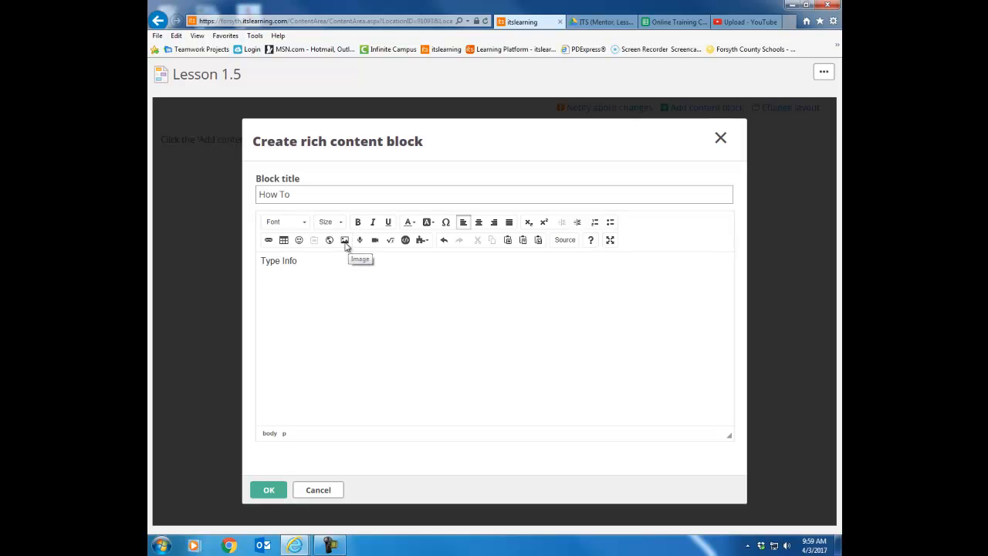
pyautogui.click(344, 239)
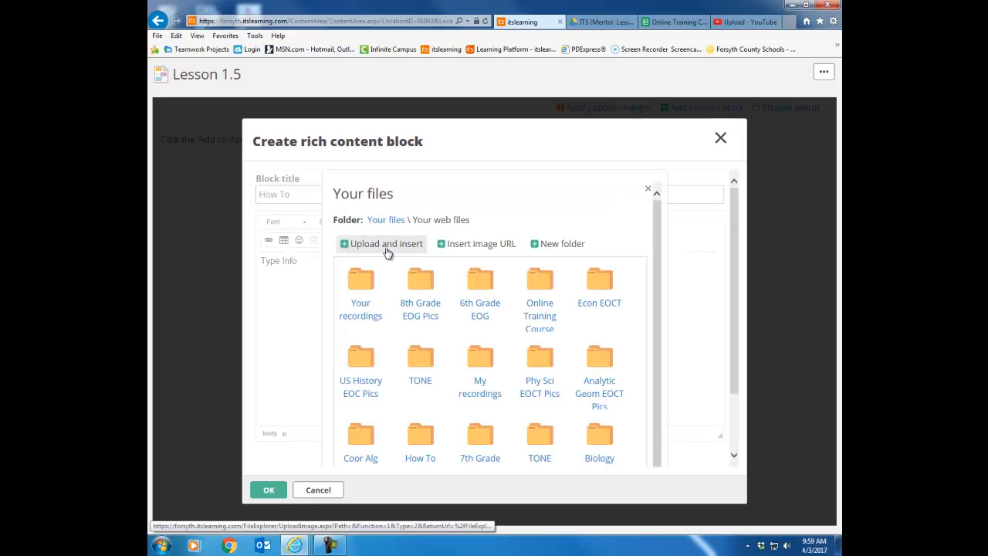
pyautogui.click(380, 244)
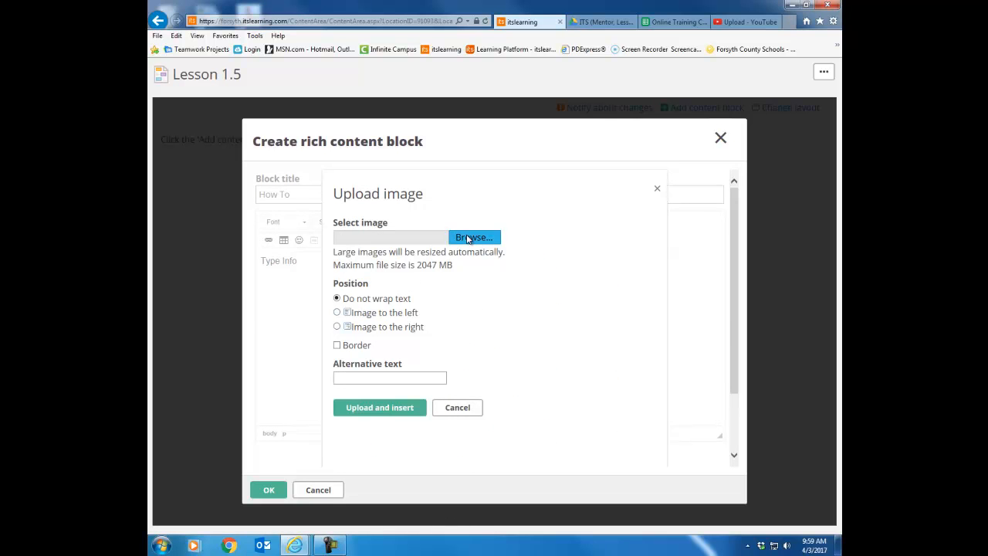
# Choose the 'collaboration' picture from the Images folder on the C drive
pyautogui.click(474, 237)
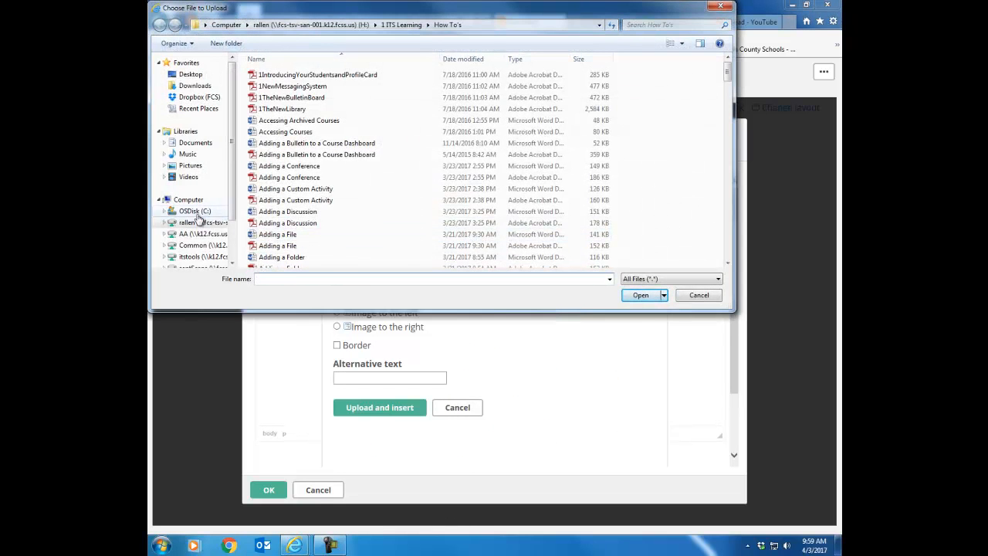
pyautogui.click(195, 210)
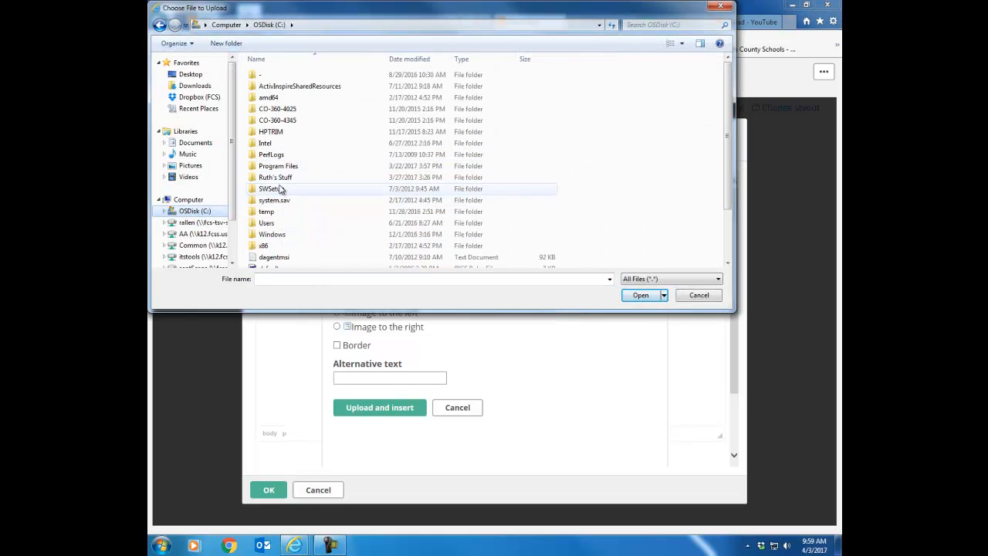
pyautogui.doubleClick(275, 176)
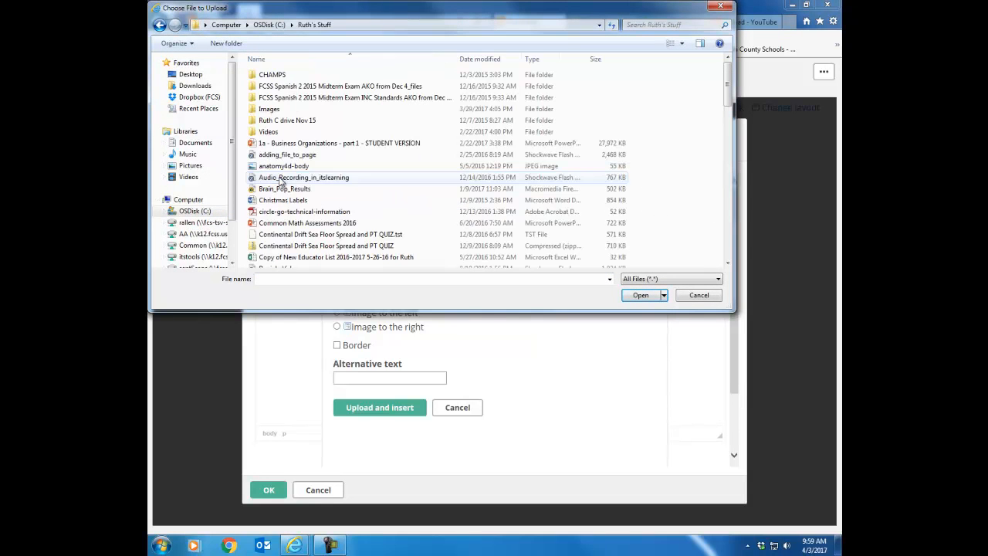
pyautogui.doubleClick(268, 108)
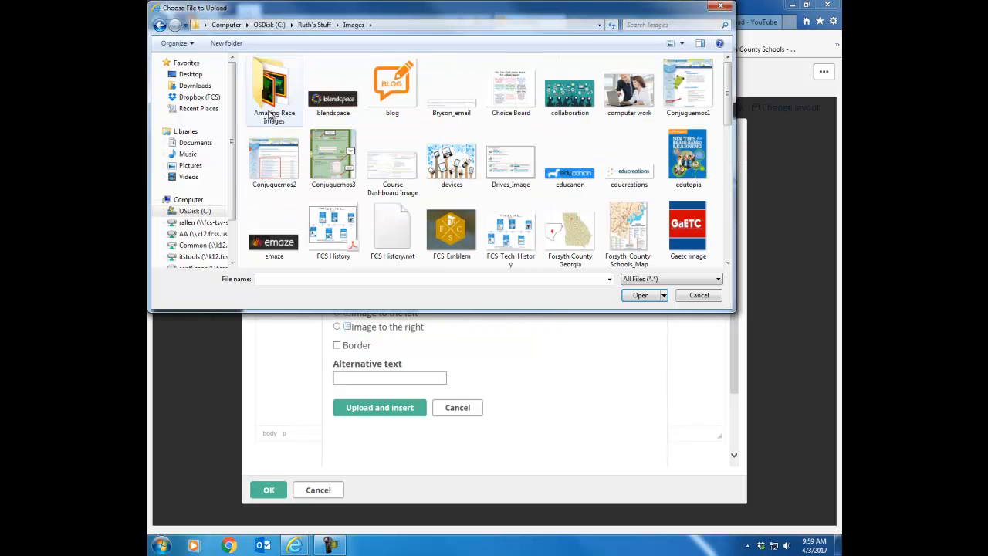
pyautogui.click(570, 85)
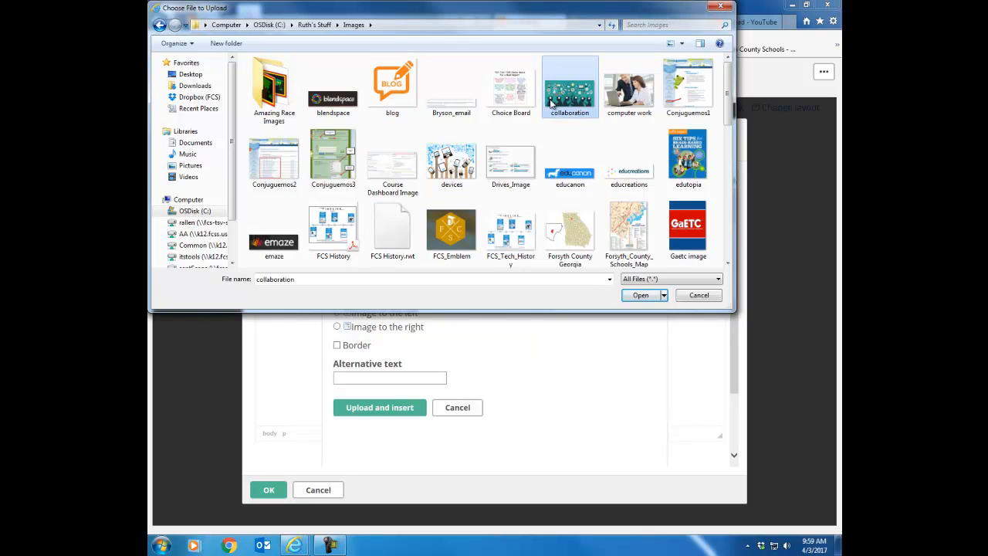
pyautogui.click(639, 295)
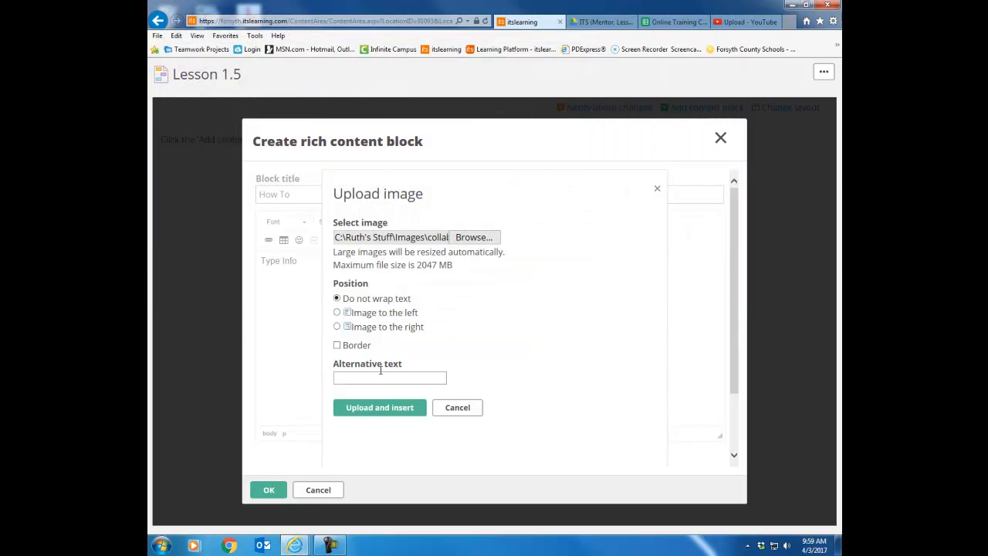
# Insert the picture into the block with alternative text 'Image'
pyautogui.click(389, 377)
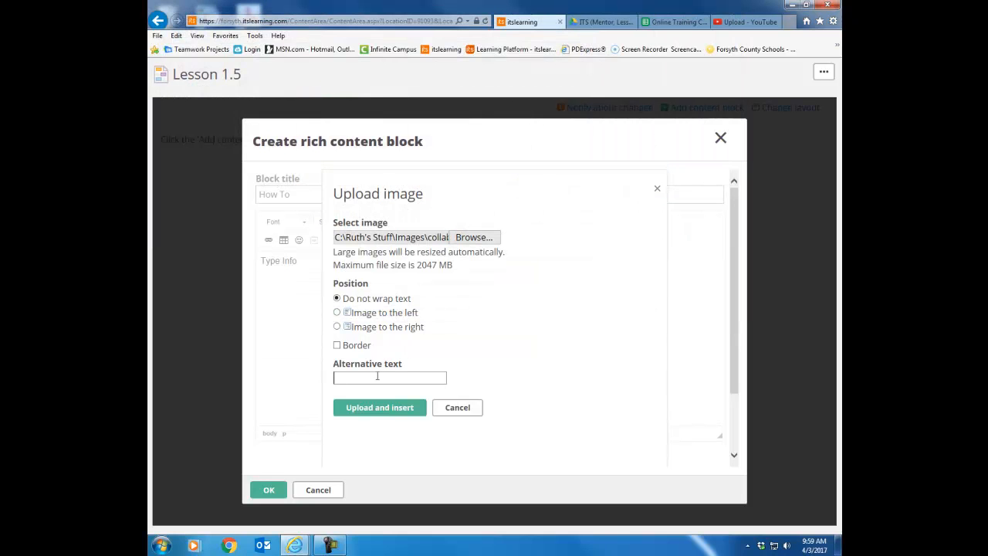
pyautogui.write('Image')
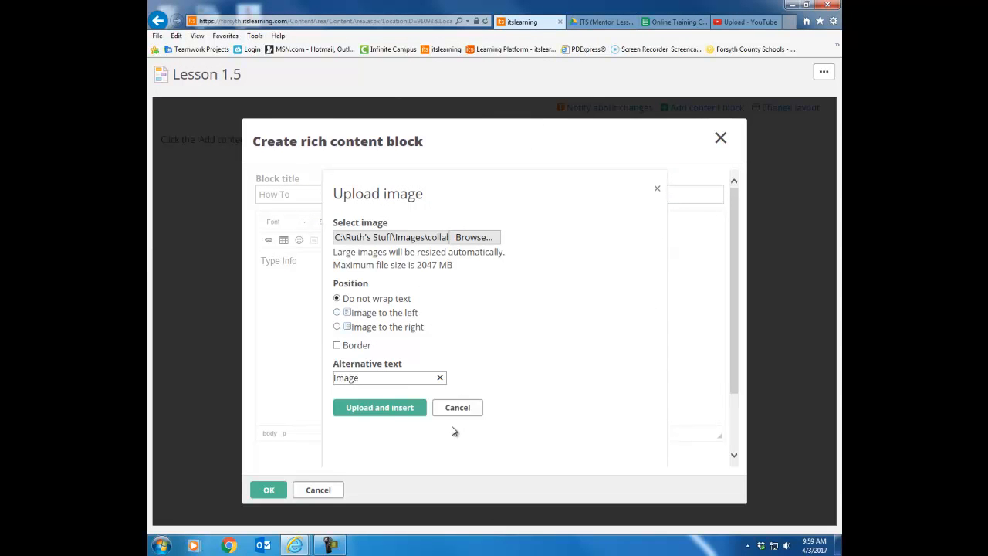
pyautogui.click(457, 408)
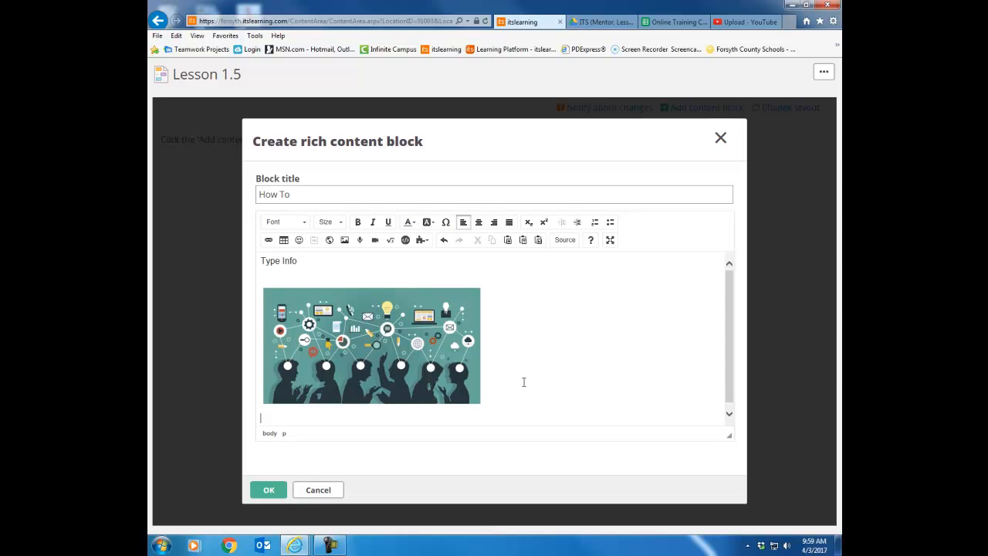
pyautogui.moveTo(334, 259)
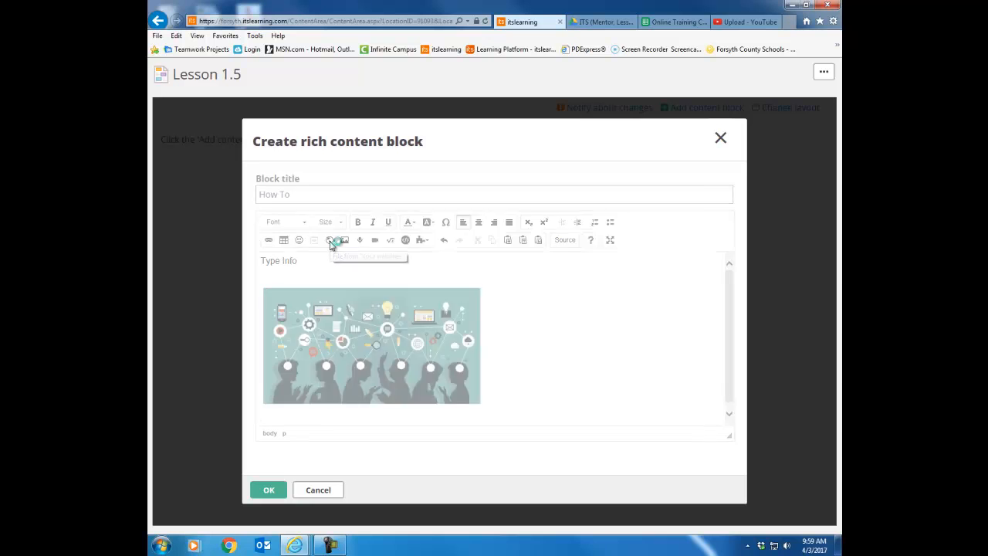
# Upload the Accessing Archived Courses document from the network drive to the stored files
pyautogui.click(329, 241)
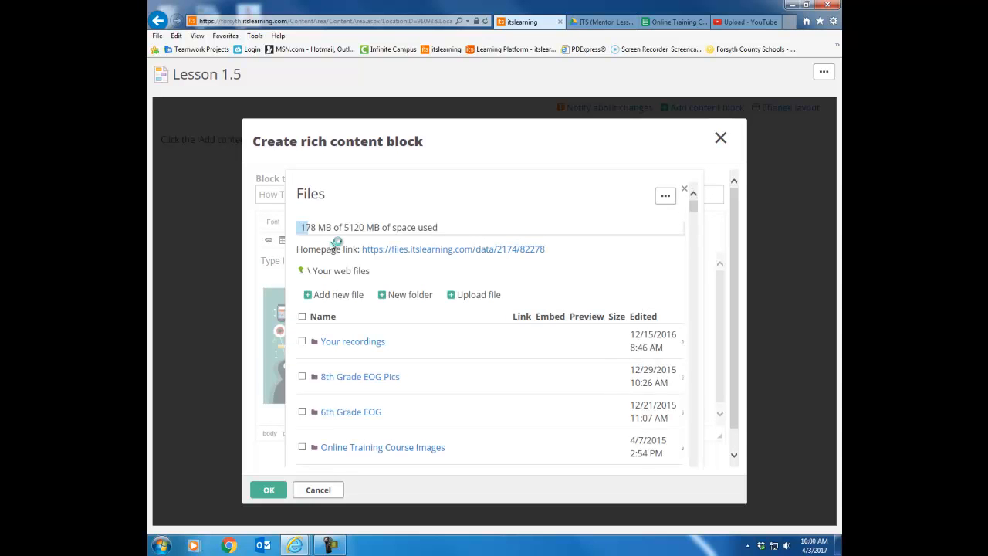
pyautogui.click(478, 293)
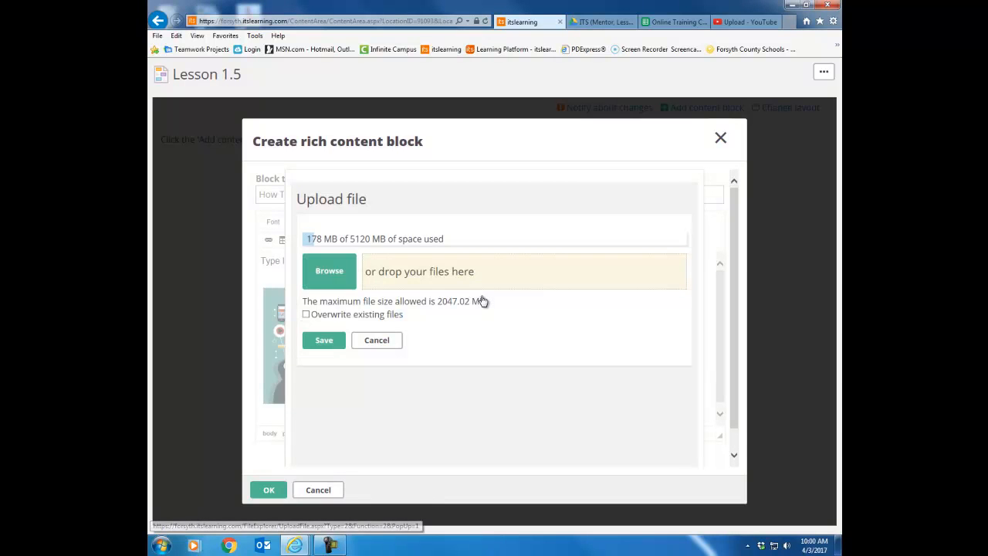
pyautogui.click(330, 270)
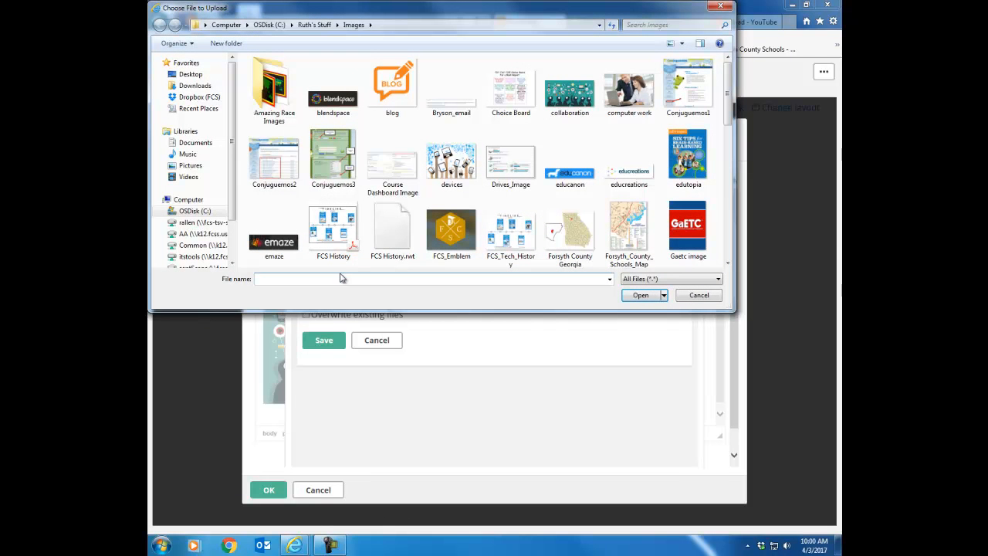
pyautogui.moveTo(203, 222)
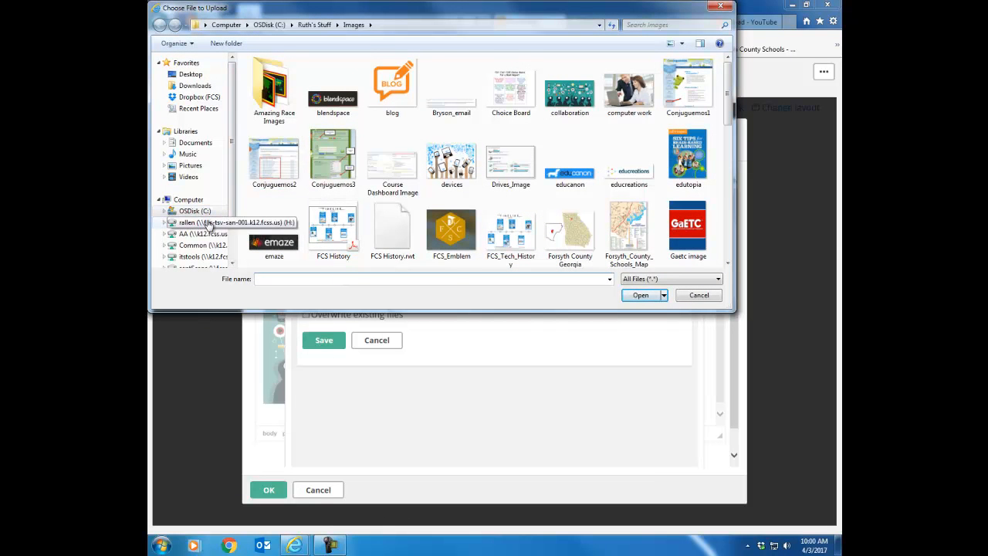
pyautogui.doubleClick(203, 222)
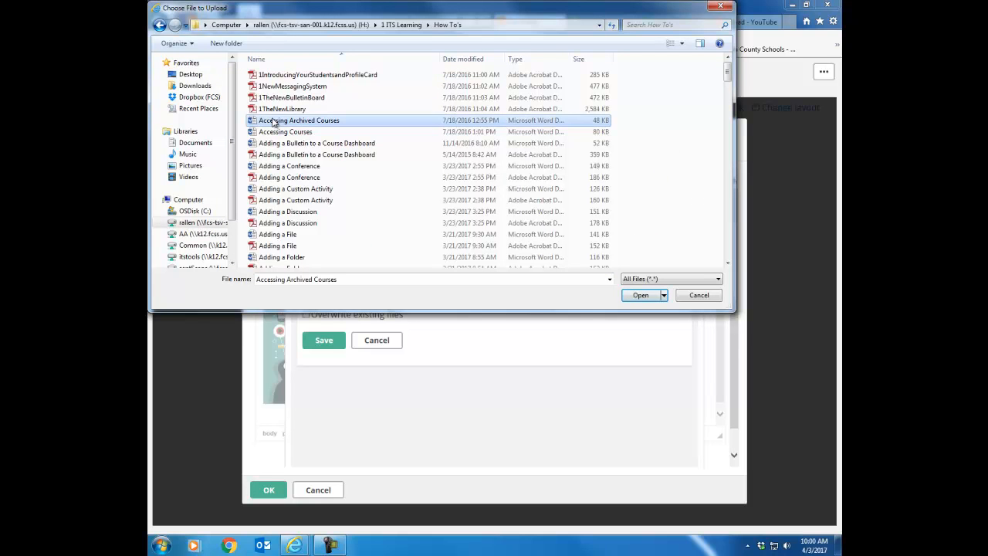
pyautogui.click(639, 294)
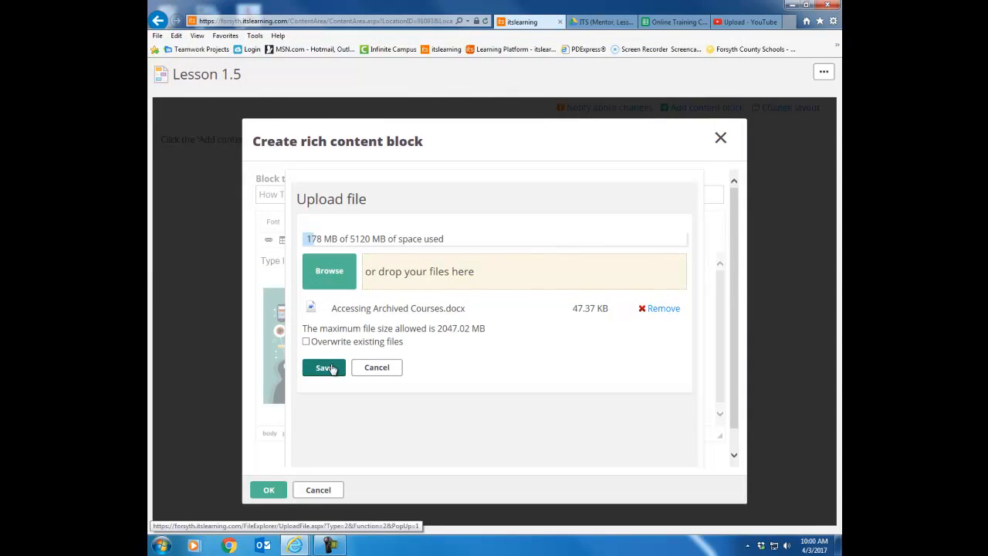
pyautogui.click(324, 368)
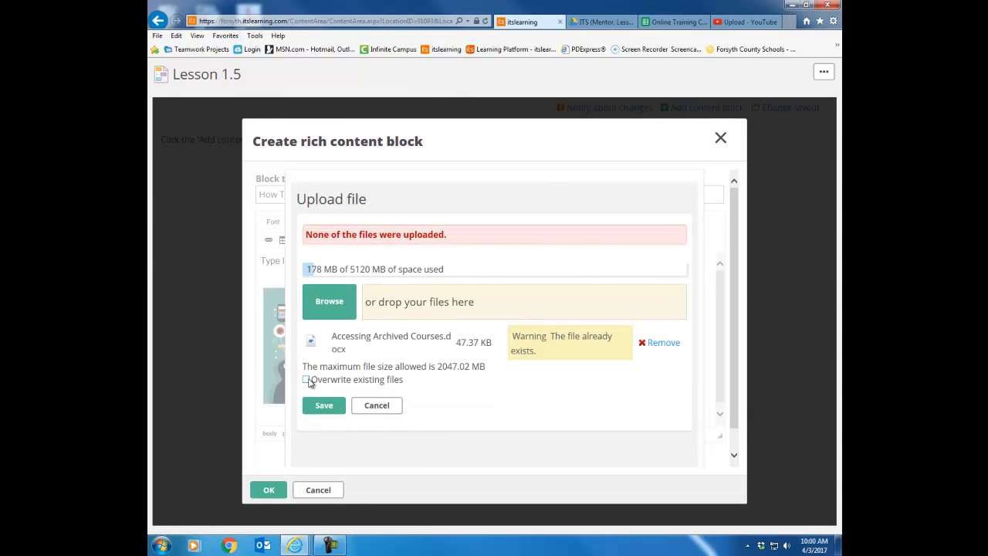
pyautogui.click(306, 380)
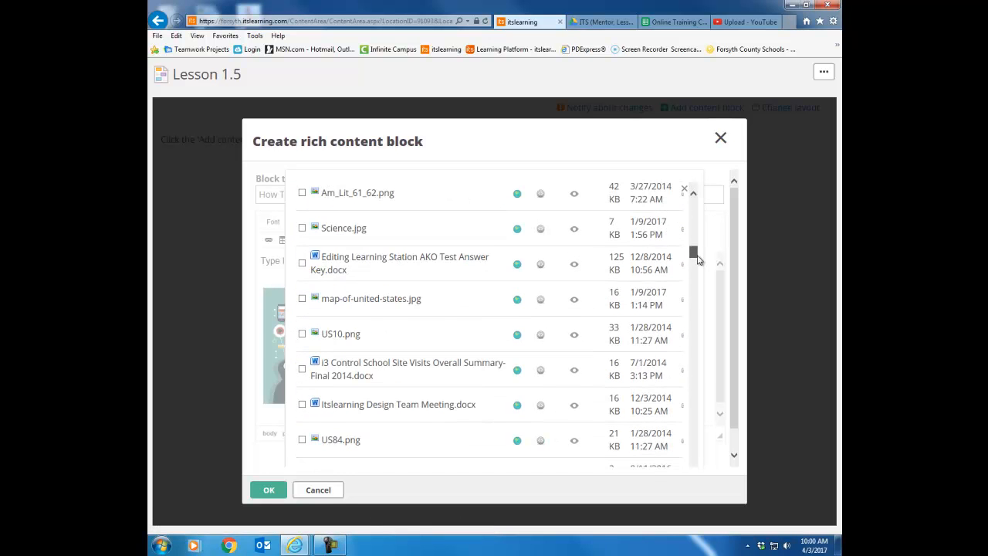
# Insert a link to 'Amer Lit EOCT Reading Passages.pdf' beneath the picture
pyautogui.scroll(3)
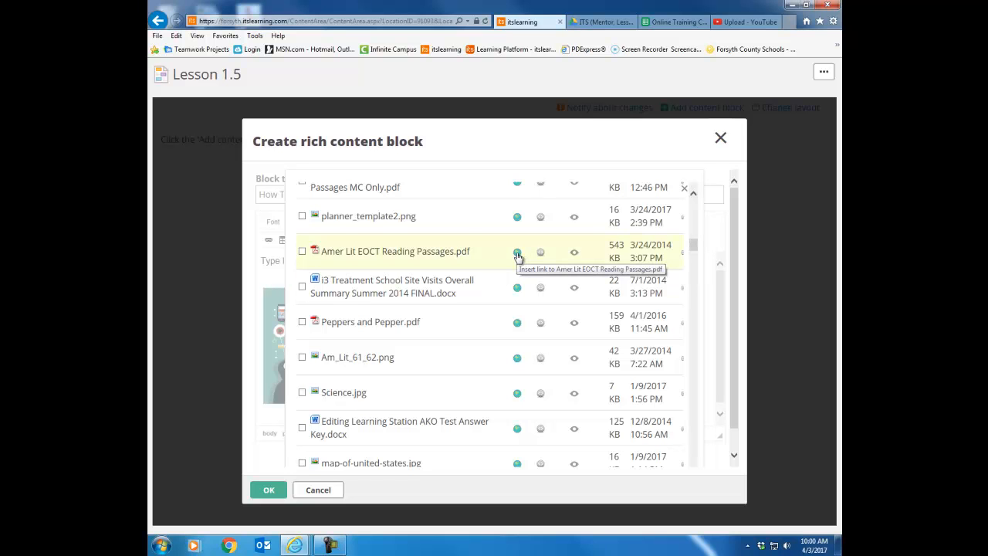
pyautogui.click(517, 251)
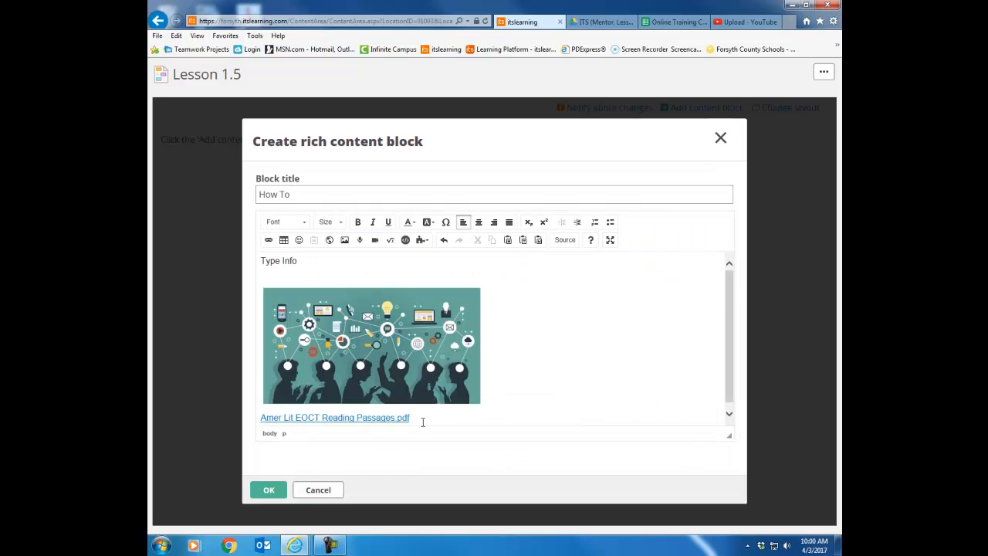
# Save the How To block with its text, collaboration image and PDF link
pyautogui.click(439, 417)
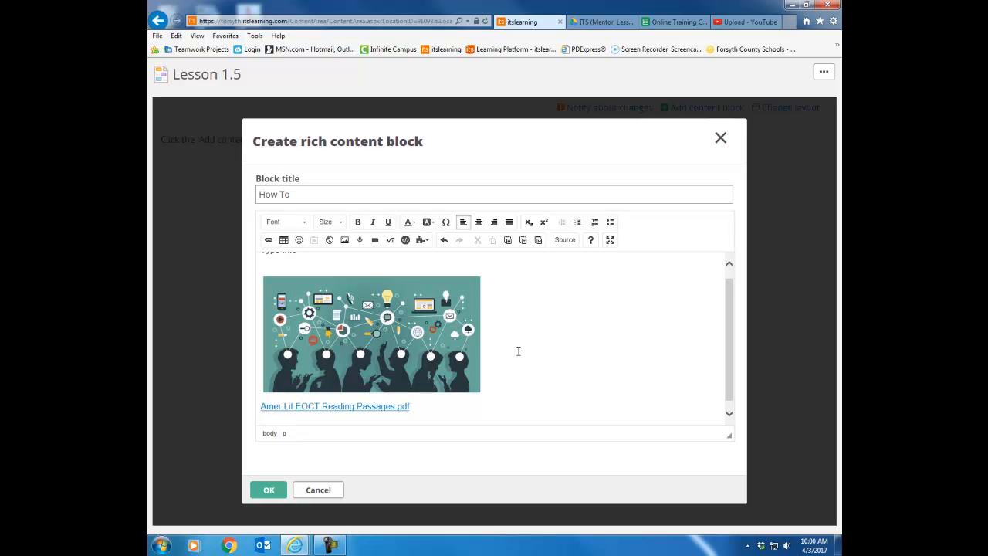
pyautogui.moveTo(268, 489)
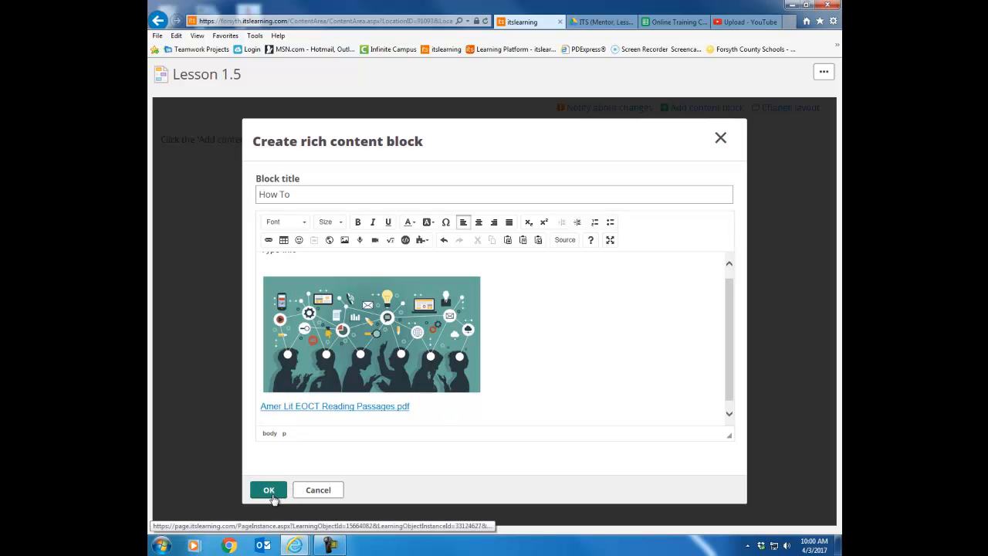
pyautogui.click(269, 490)
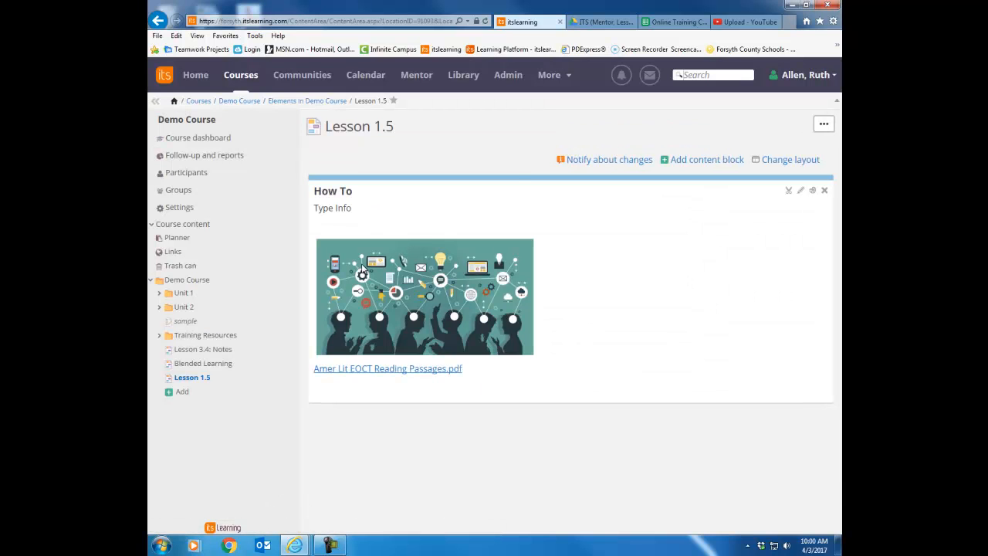
# Add a second, empty content block titled 'Video' to the page
pyautogui.click(707, 159)
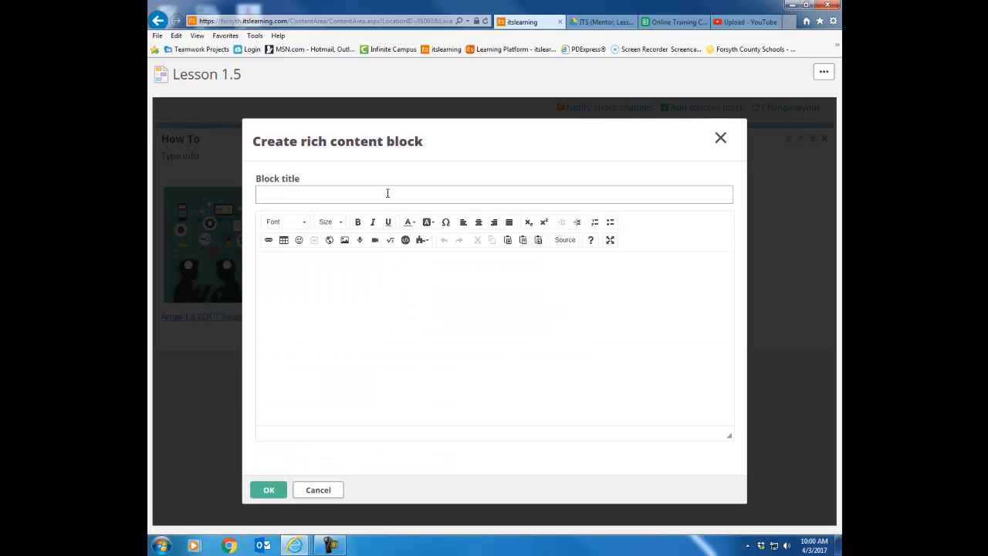
pyautogui.write('Video')
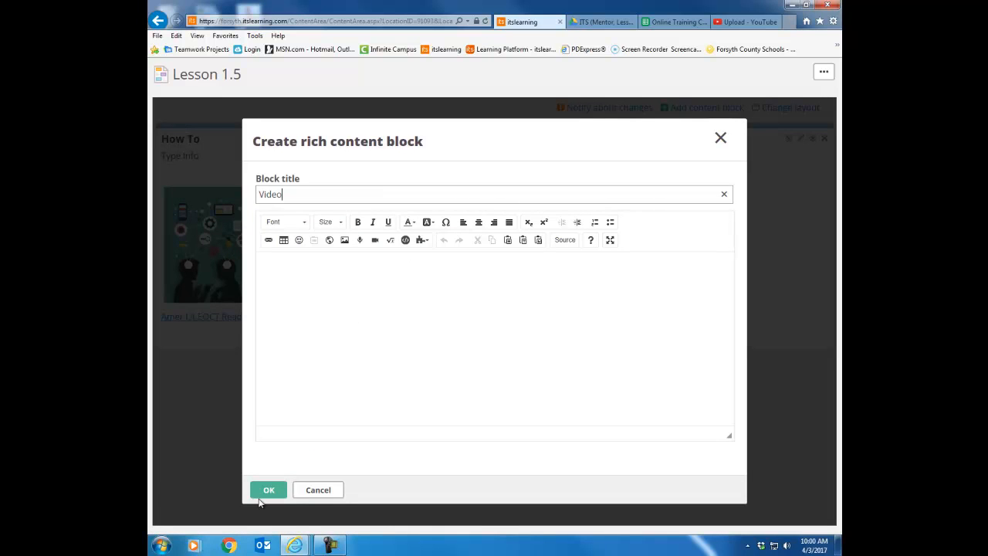
pyautogui.click(269, 489)
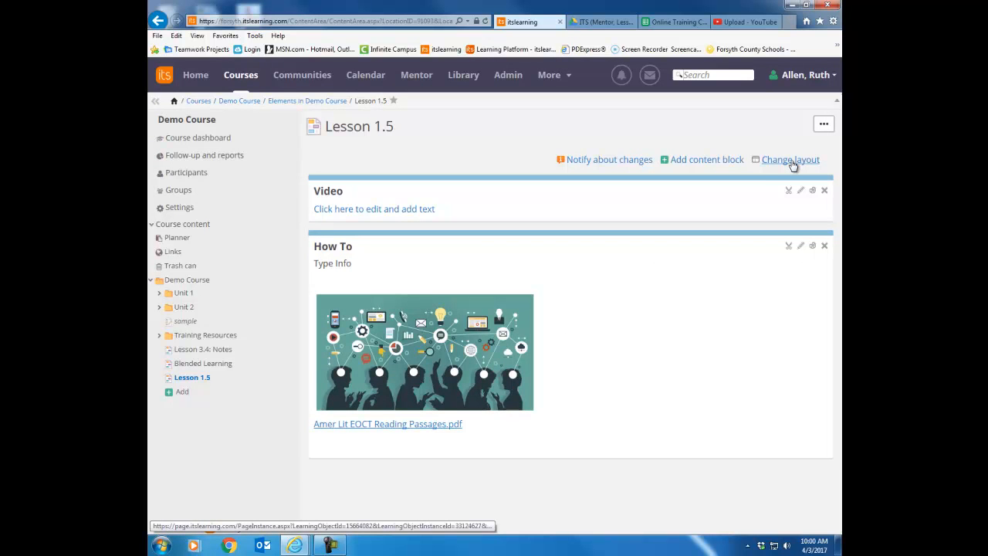
# Switch the page to a two-column layout with Video and How To side by side
pyautogui.click(790, 159)
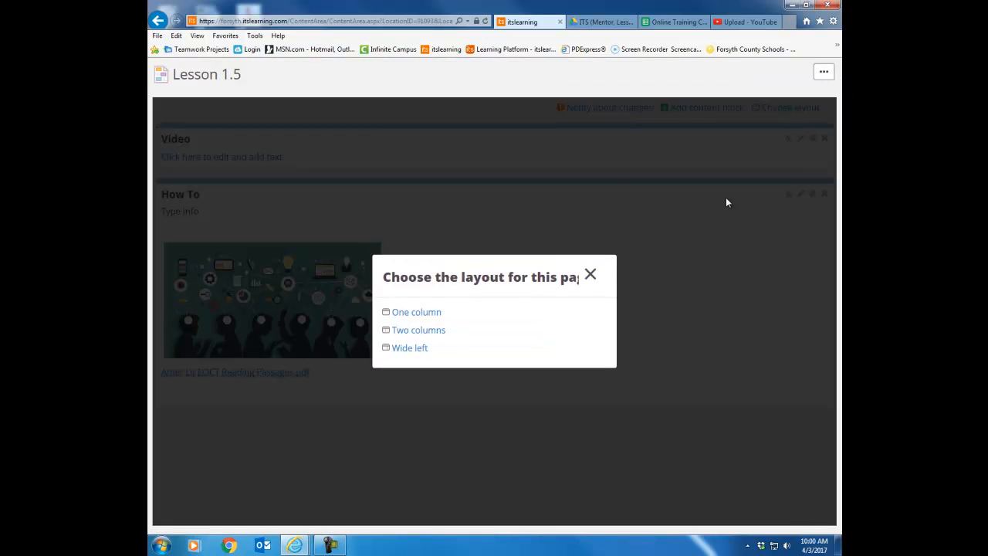
pyautogui.moveTo(416, 312)
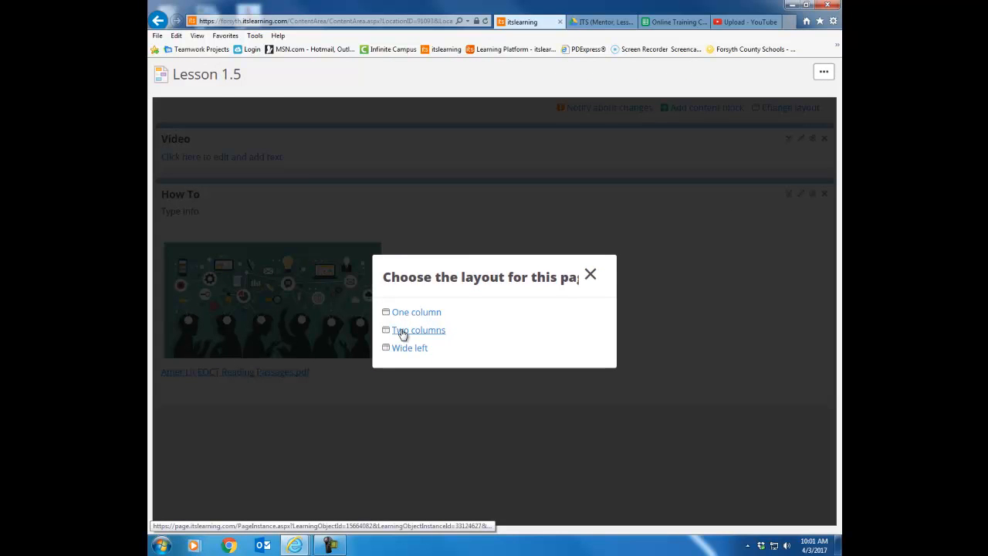
pyautogui.click(417, 312)
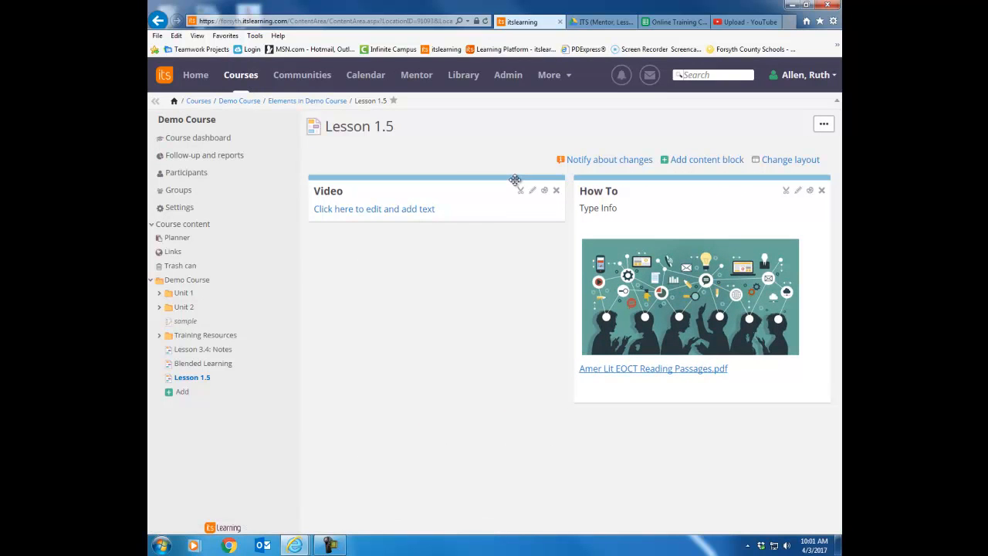
pyautogui.moveTo(516, 181)
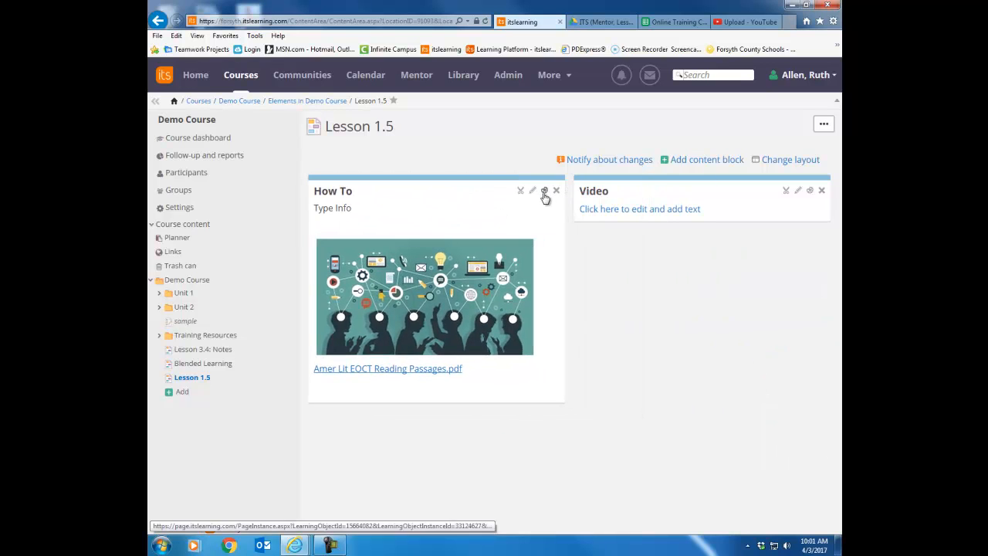
# Give the How To block header a coral colour
pyautogui.click(543, 191)
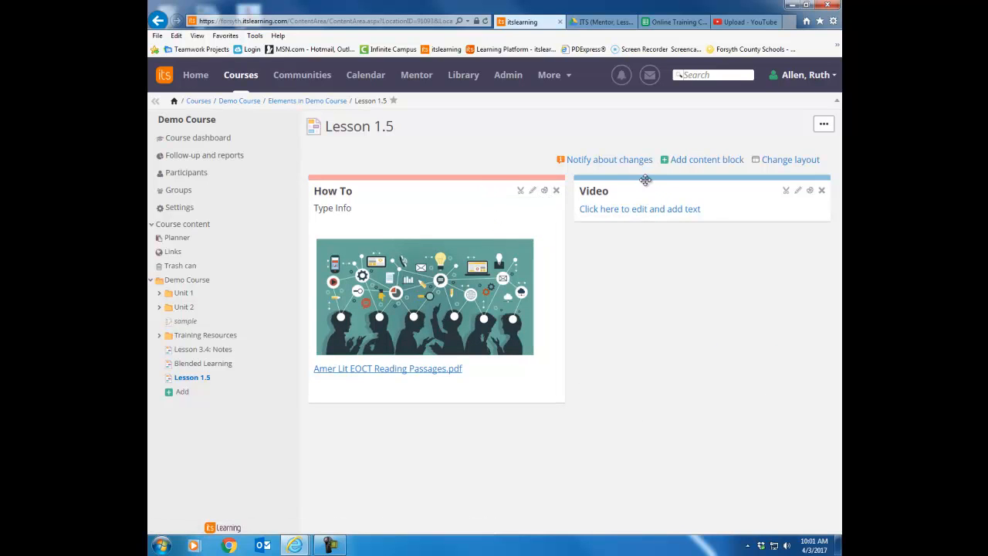
pyautogui.moveTo(654, 420)
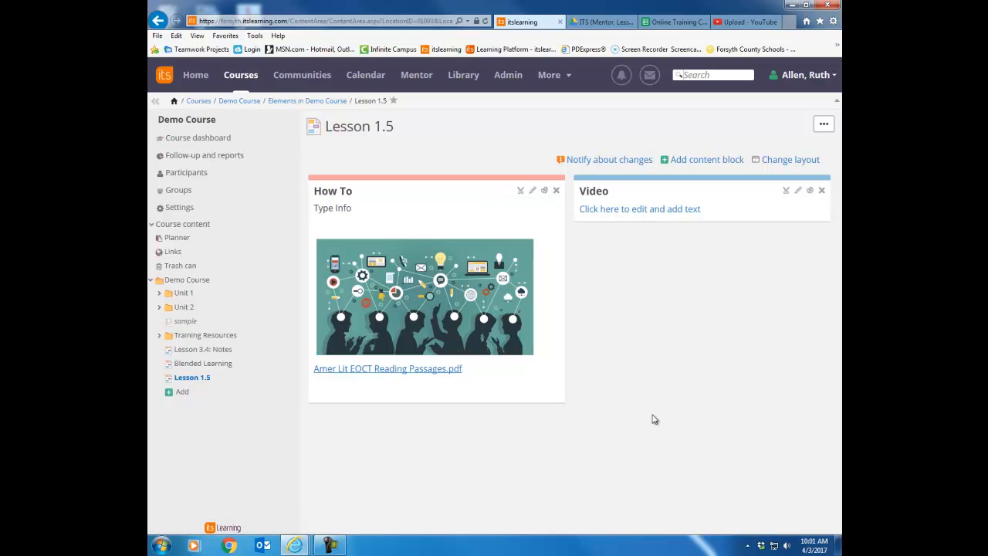